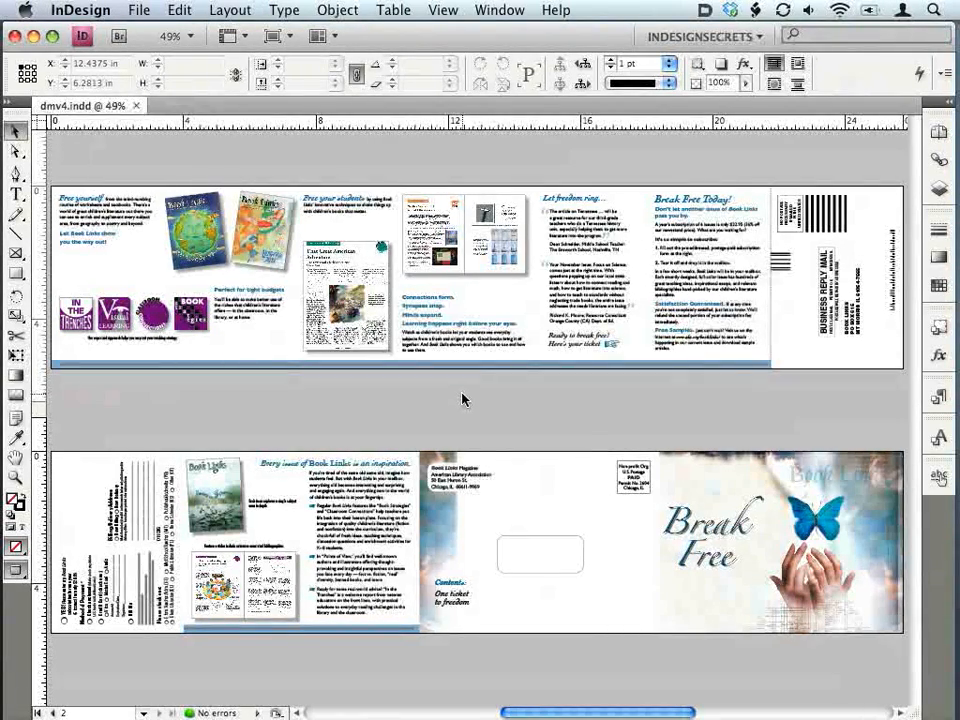
Zoom to about 200% on the two Book Links cover images of the first spread.
click(204, 230)
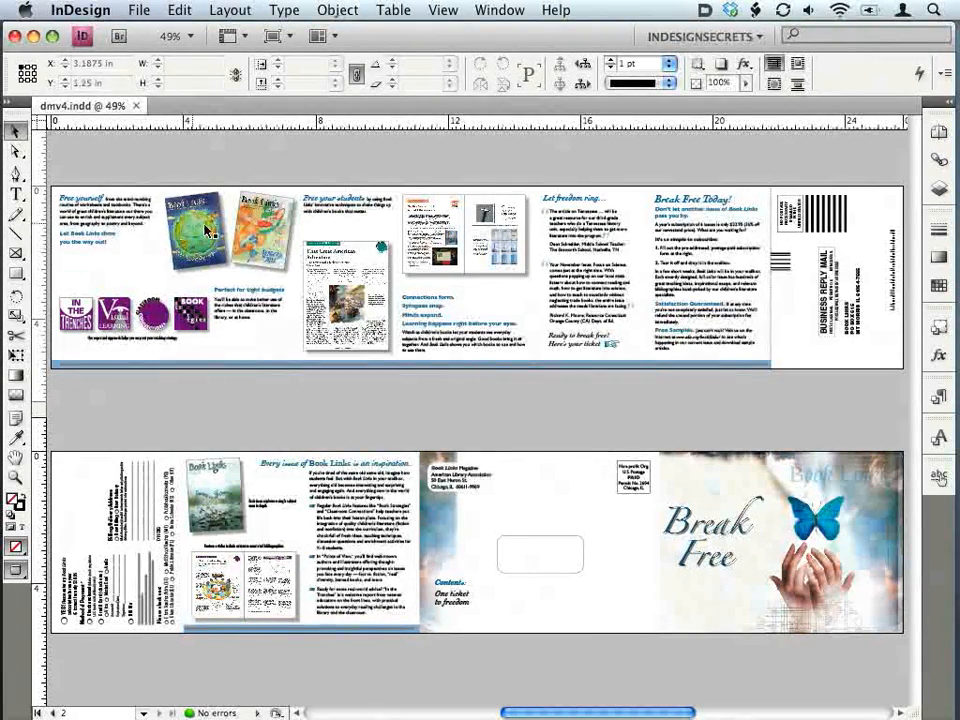
click(198, 230)
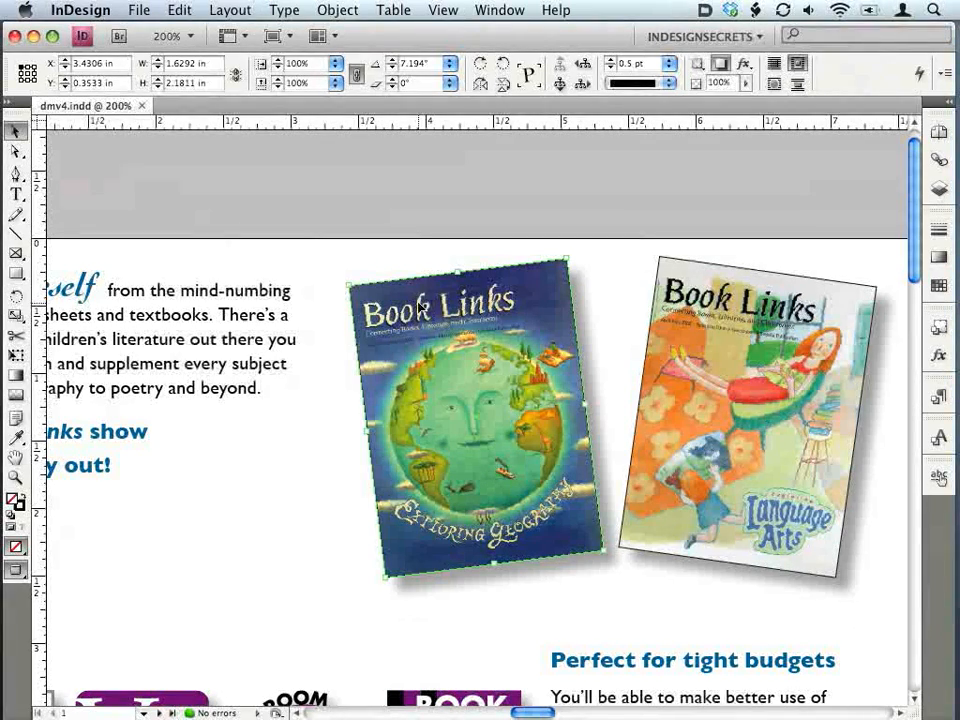
click(436, 340)
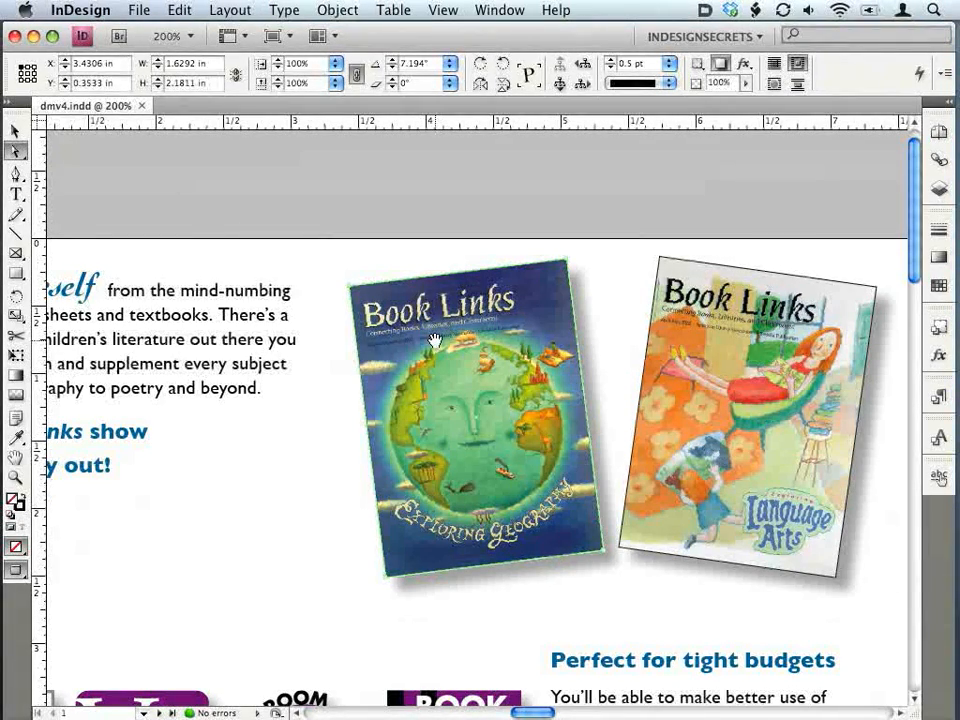
click(476, 410)
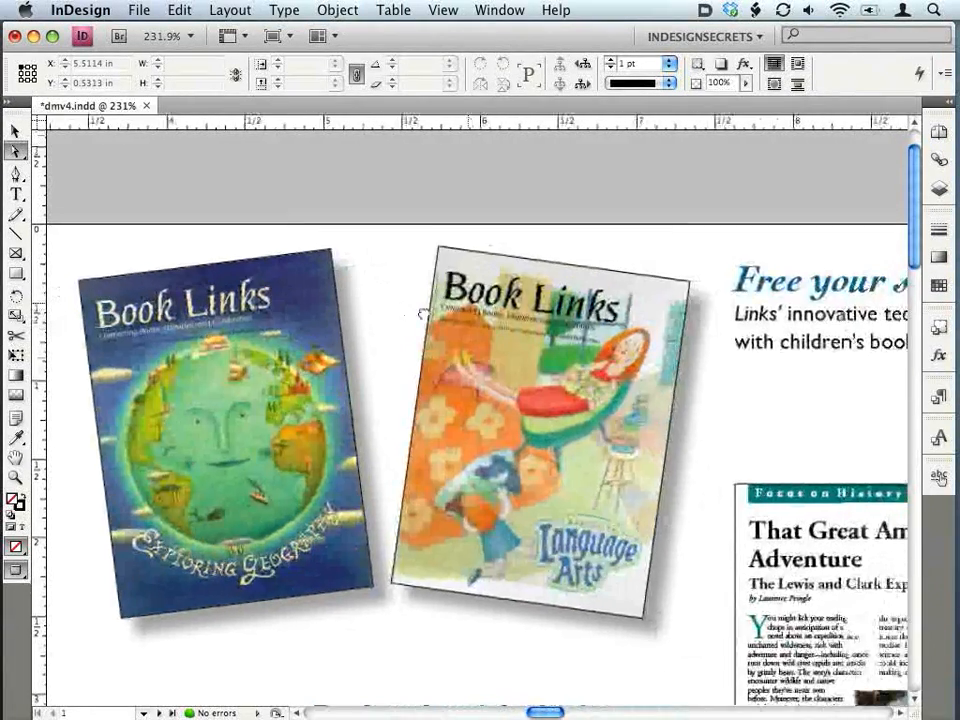
Scroll the view so the covers and the adjacent heading and article sit together at about 231%.
scroll(down, 3)
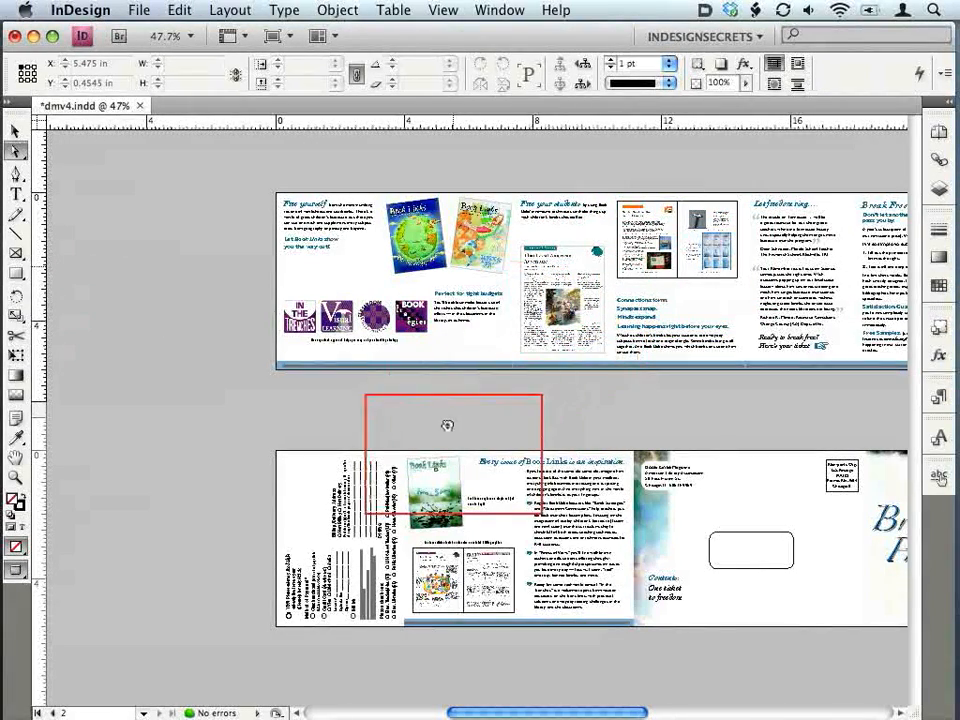
Drag the Power Zoom box down onto the Book Links panel of the second spread.
drag(448, 424, 448, 504)
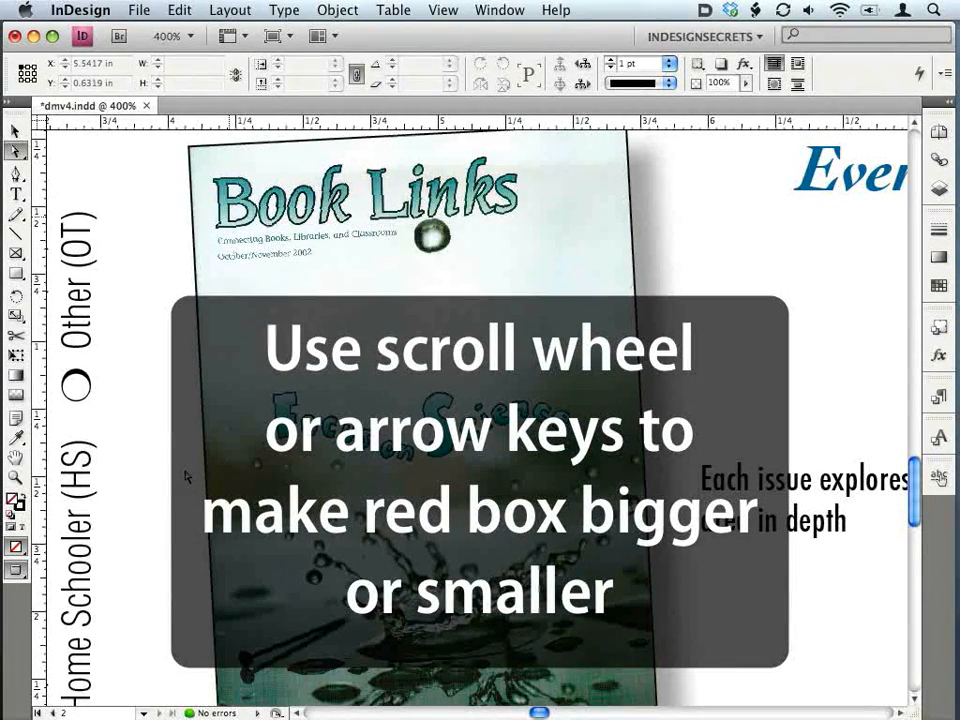
Bring the sideways Billing/Delivery Address form beside the 'Focus on Science' cover into close view.
scroll(down, 3)
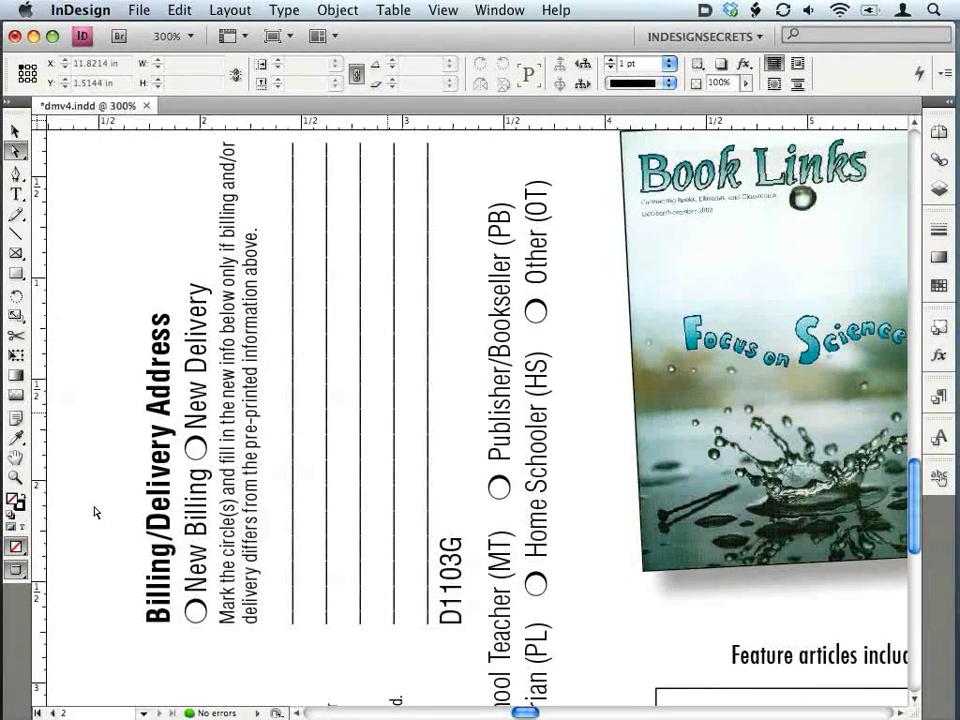
View the first spread at actual size and select the Connections form text frame.
click(190, 36)
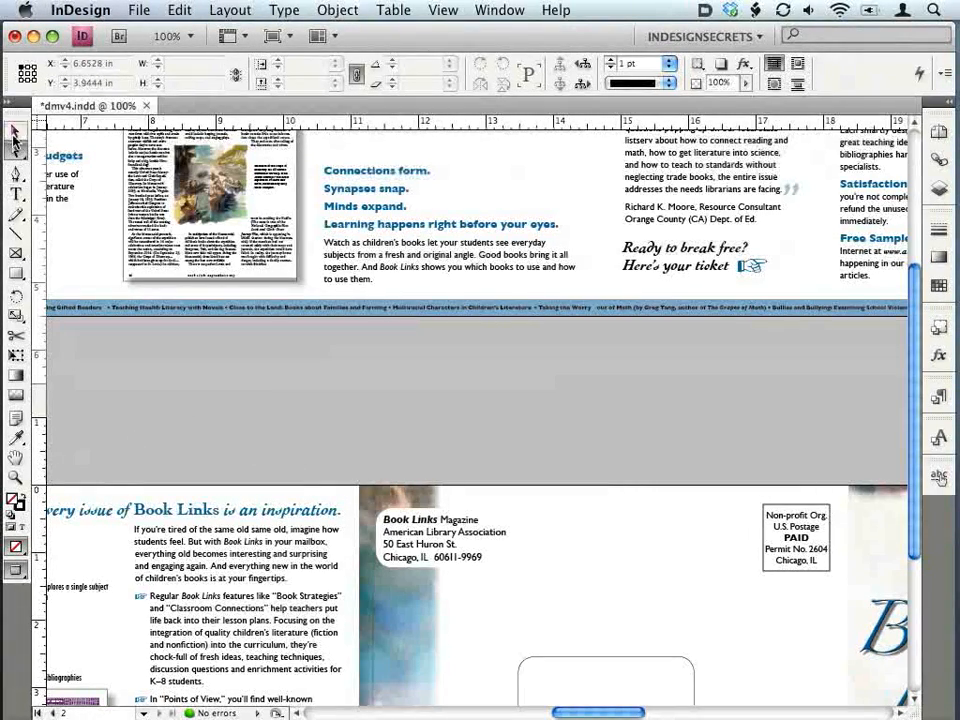
click(450, 250)
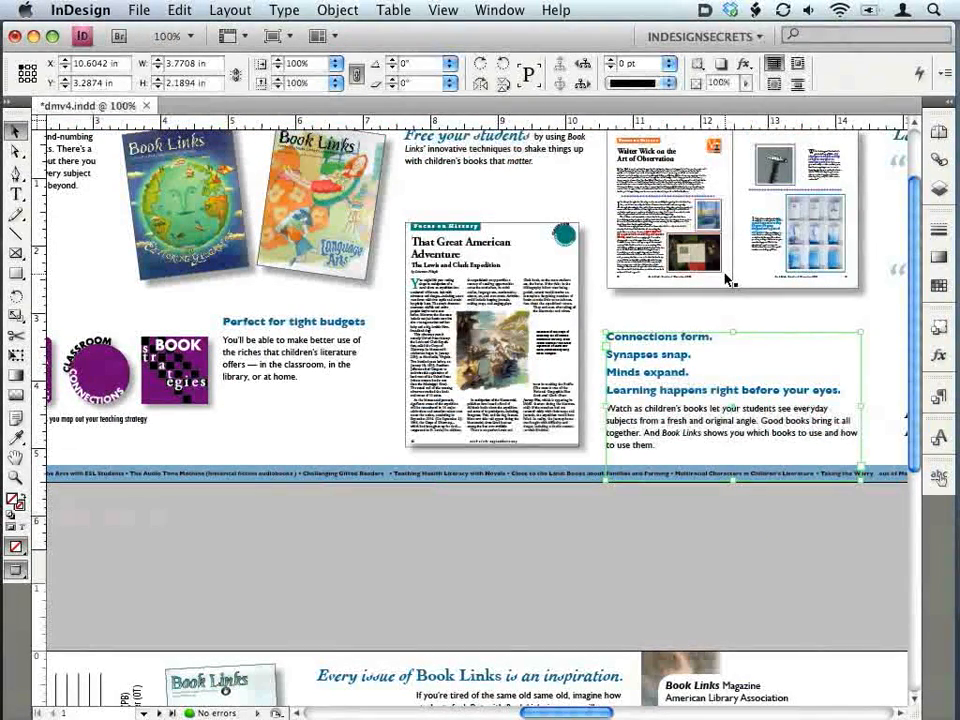
mouse_move(800, 256)
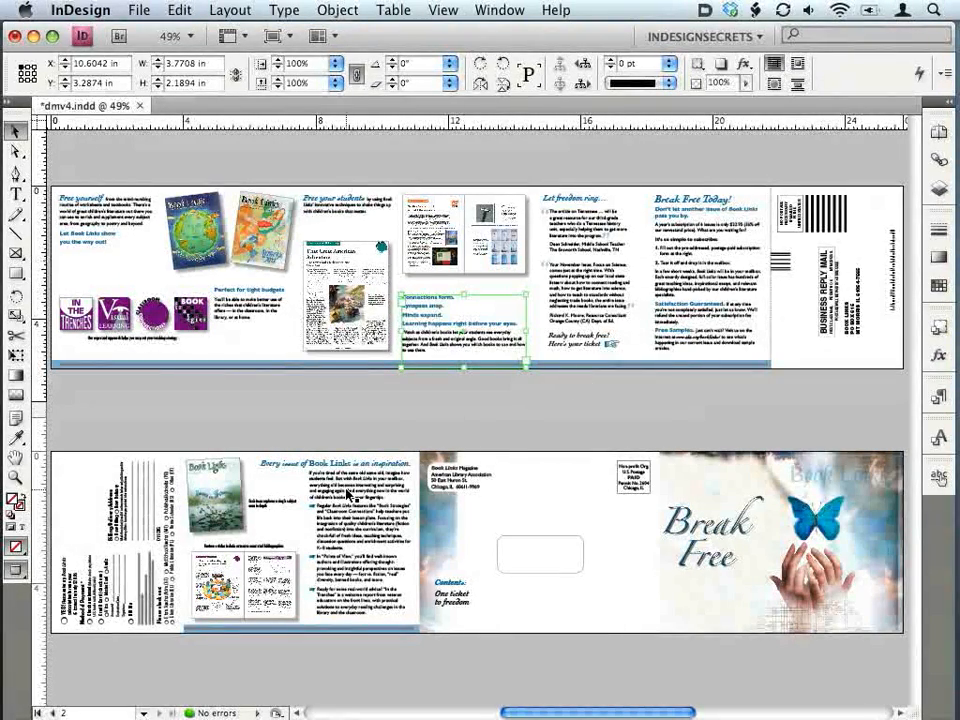
Zoom to 150% on the rotated billing address panel beside the 'Focus on Science' cover.
click(130, 510)
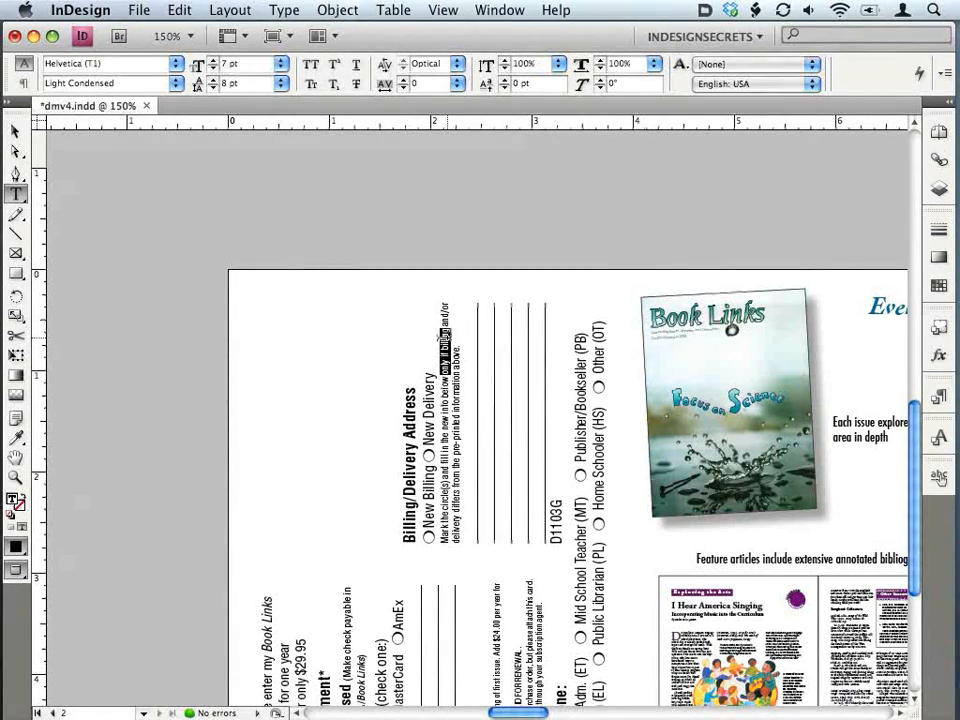
Place the insertion point in the sideways billing instruction text.
click(424, 64)
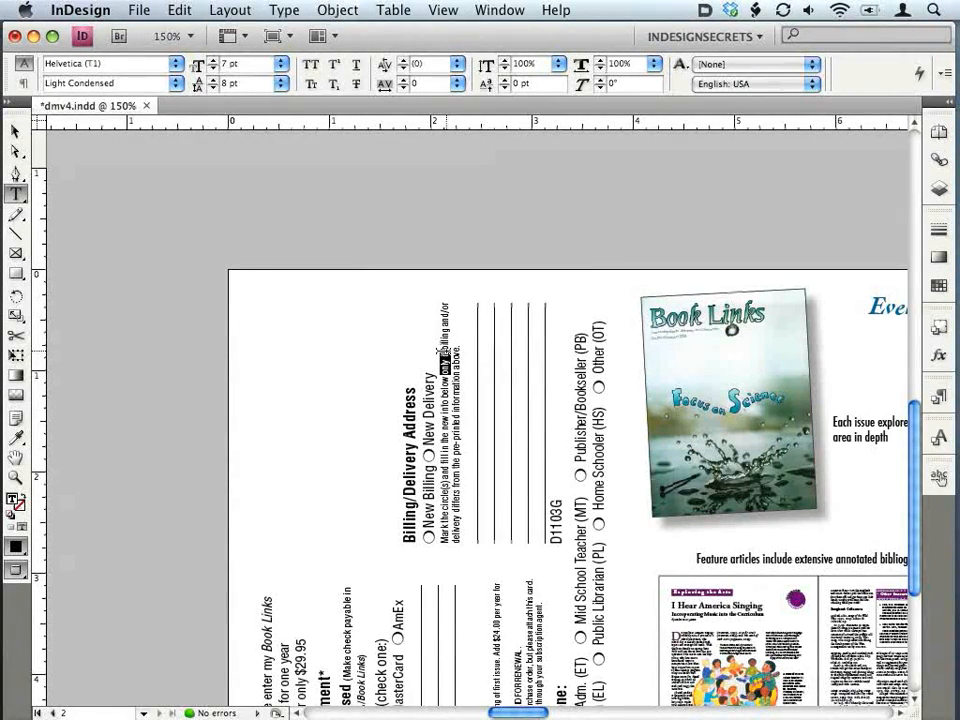
click(424, 62)
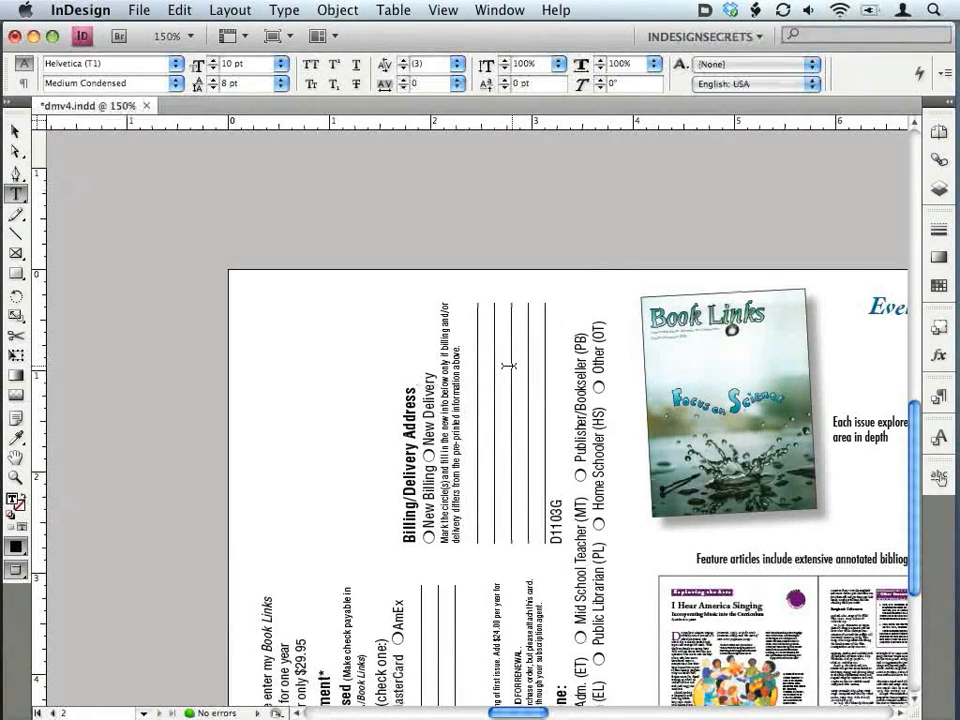
mouse_move(424, 24)
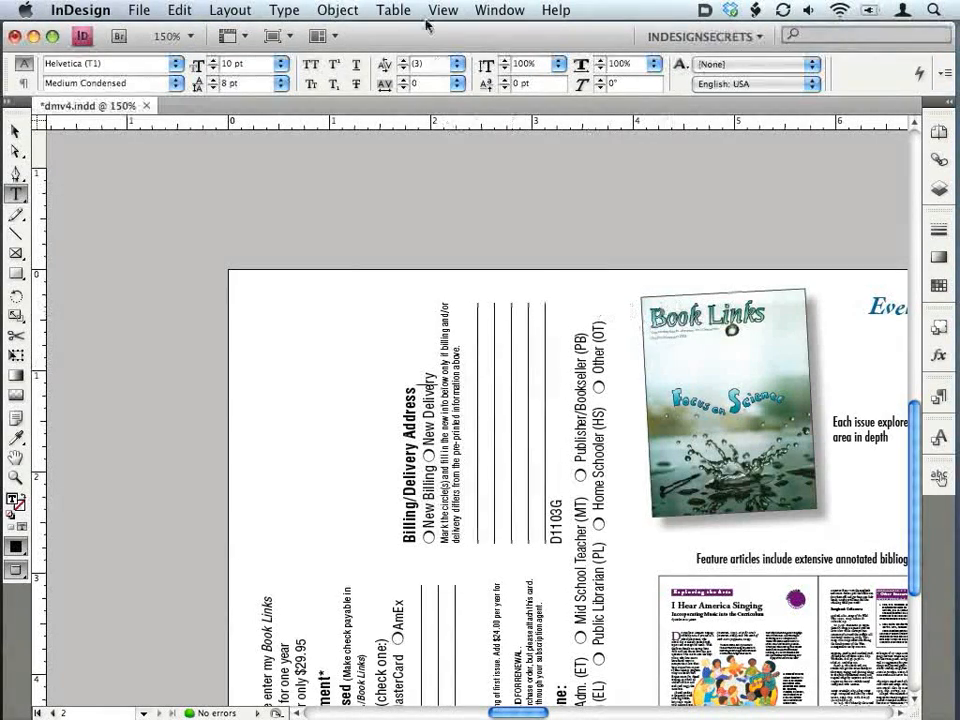
Scroll the rotated spread view to the order form so its payment and address text reads upright at 150%.
click(444, 10)
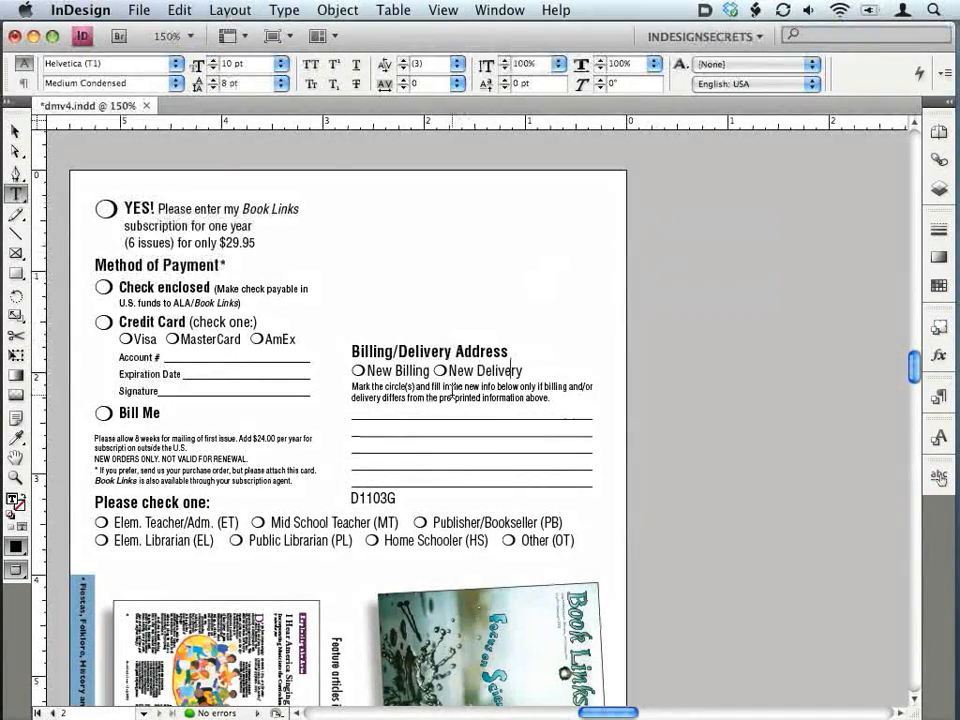
scroll(down, 3)
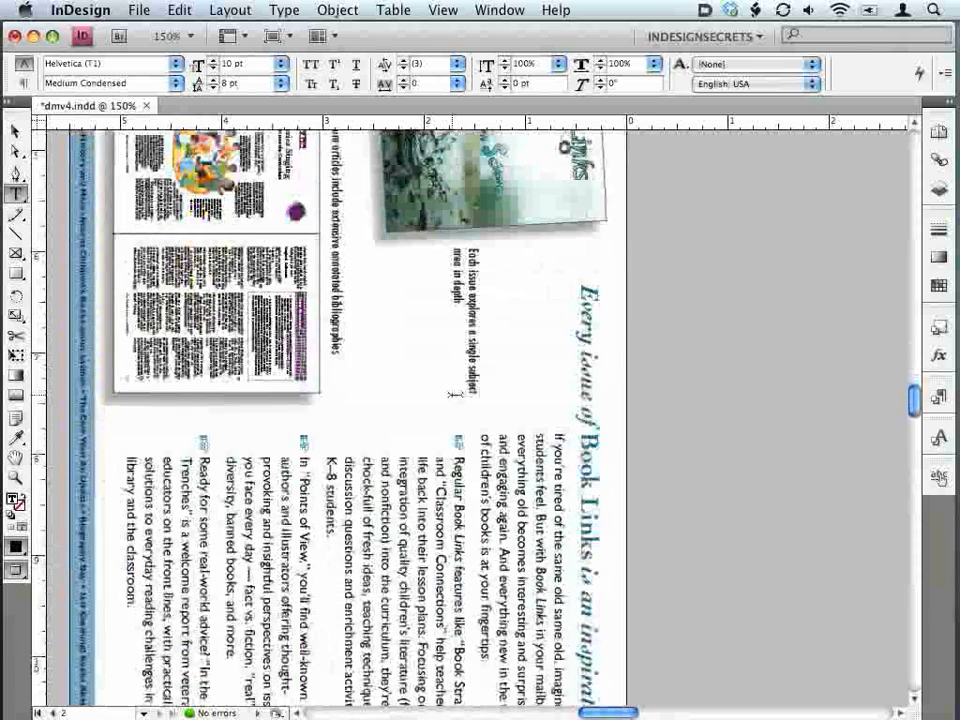
scroll(down, 3)
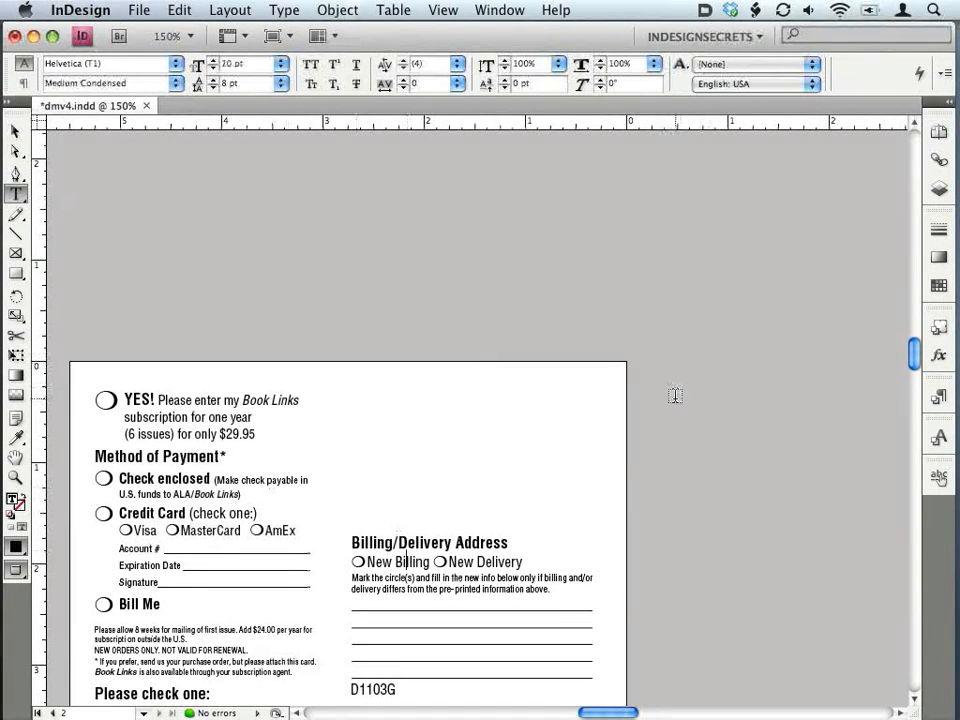
Show the Pages panel with page 2 marked as having a rotated spread view.
click(940, 132)
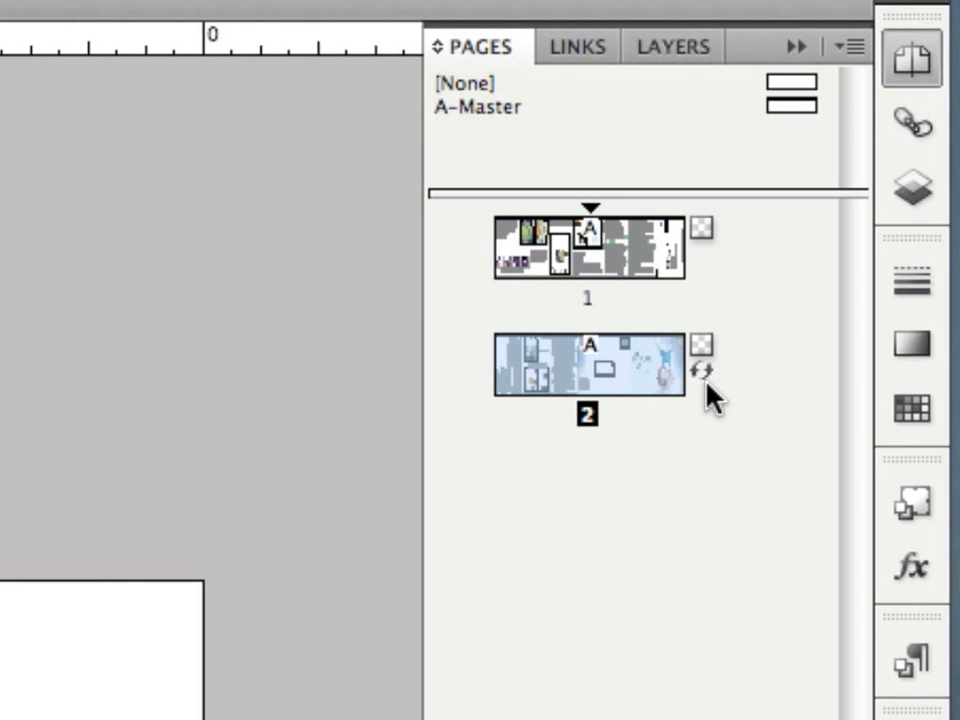
mouse_move(644, 410)
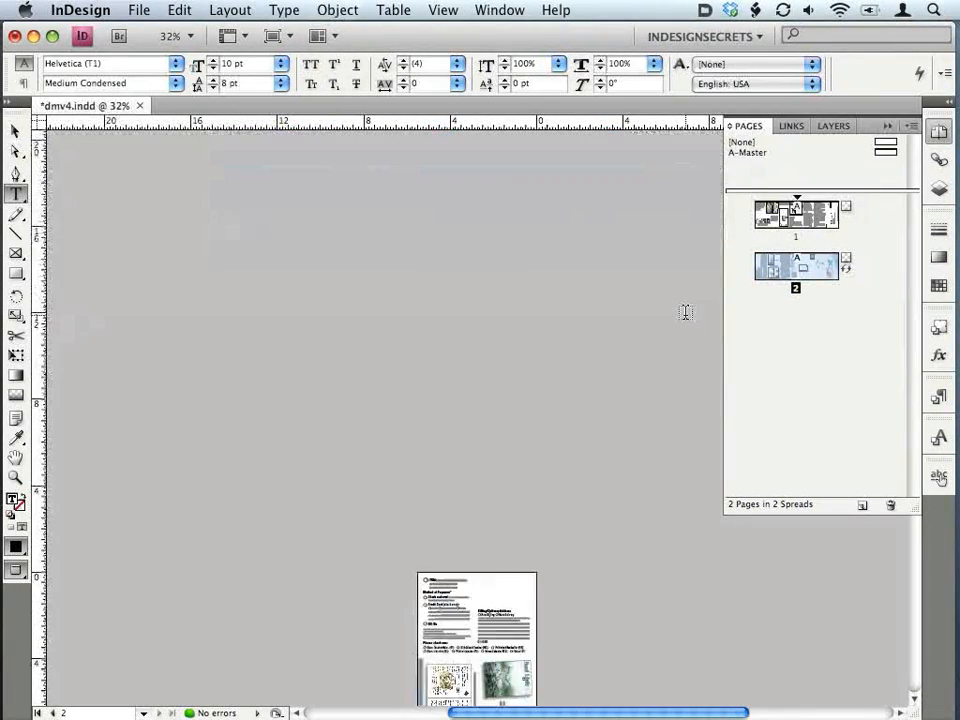
scroll(up, 3)
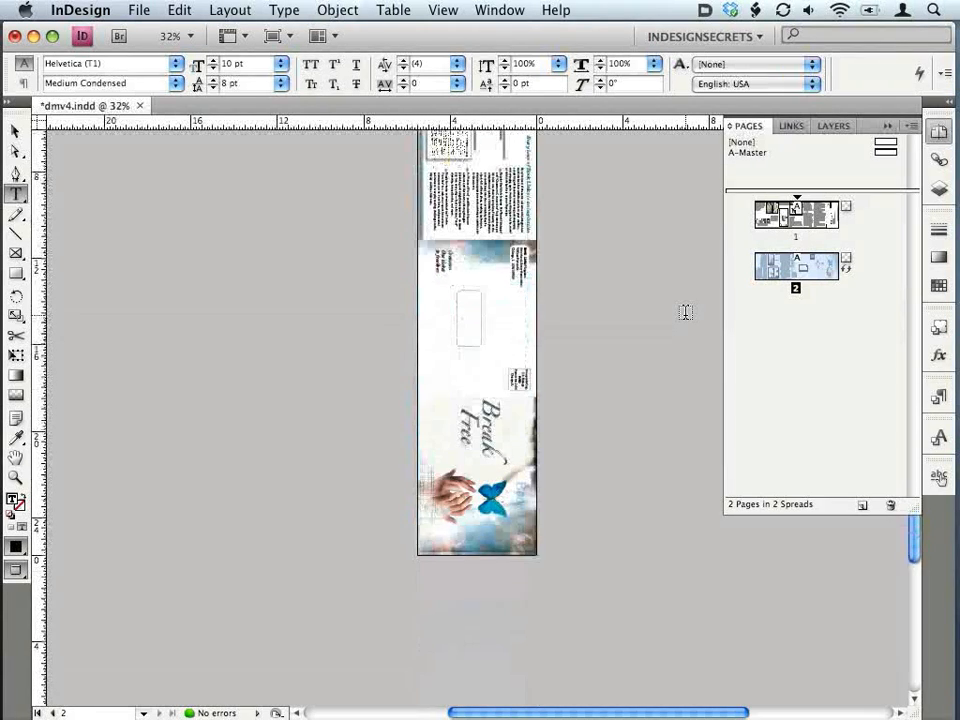
scroll(up, 3)
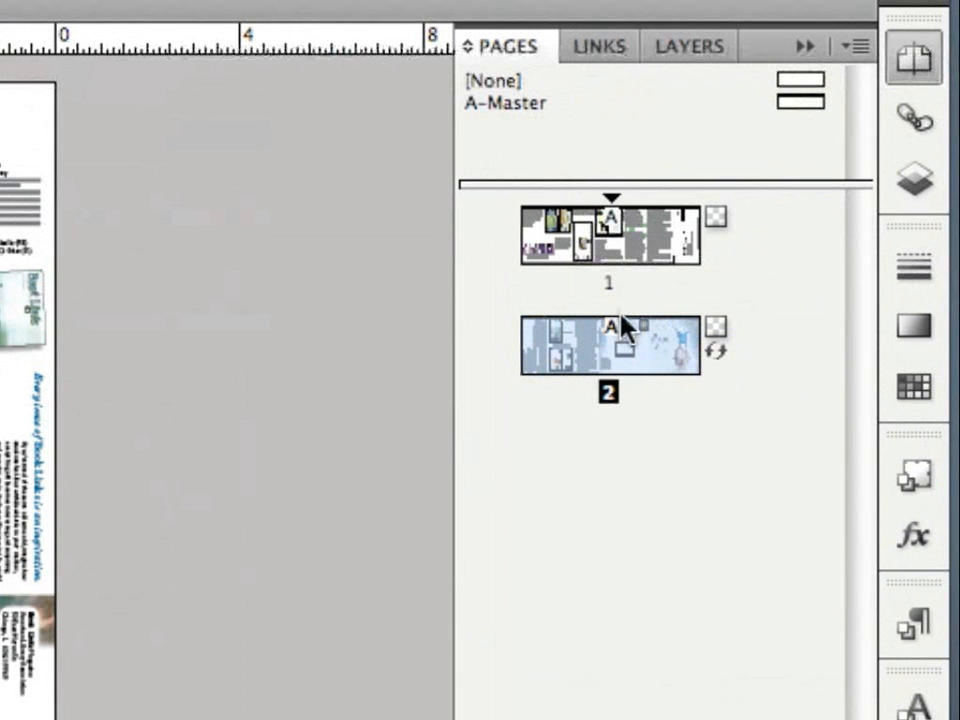
Clear the second spread's view rotation via Rotate Spread View > Clear Rotation on page 2.
right_click(608, 348)
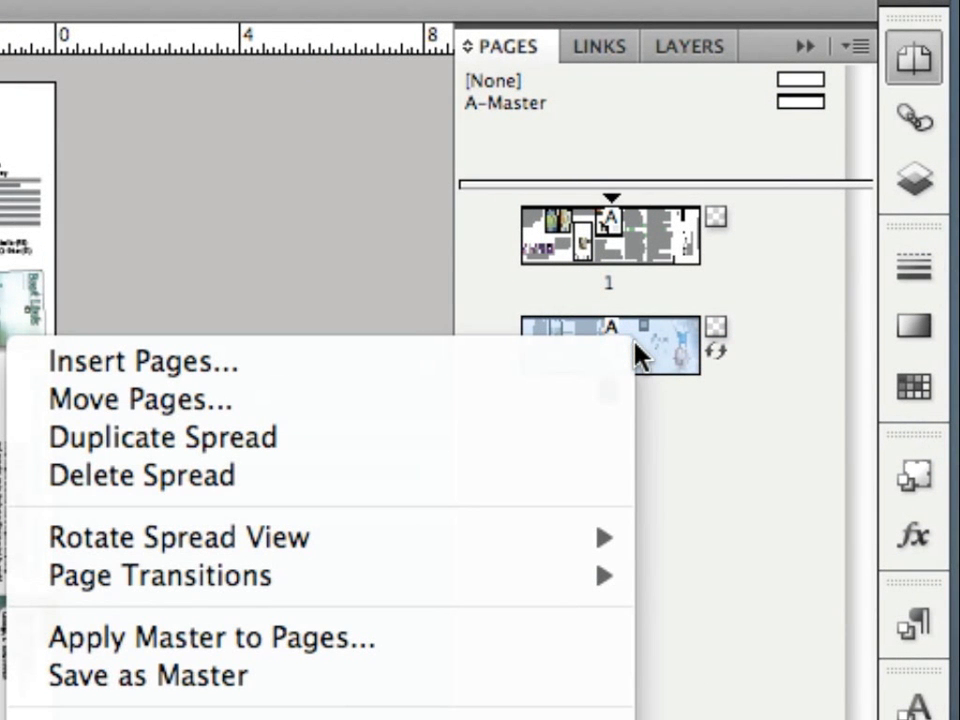
mouse_move(464, 444)
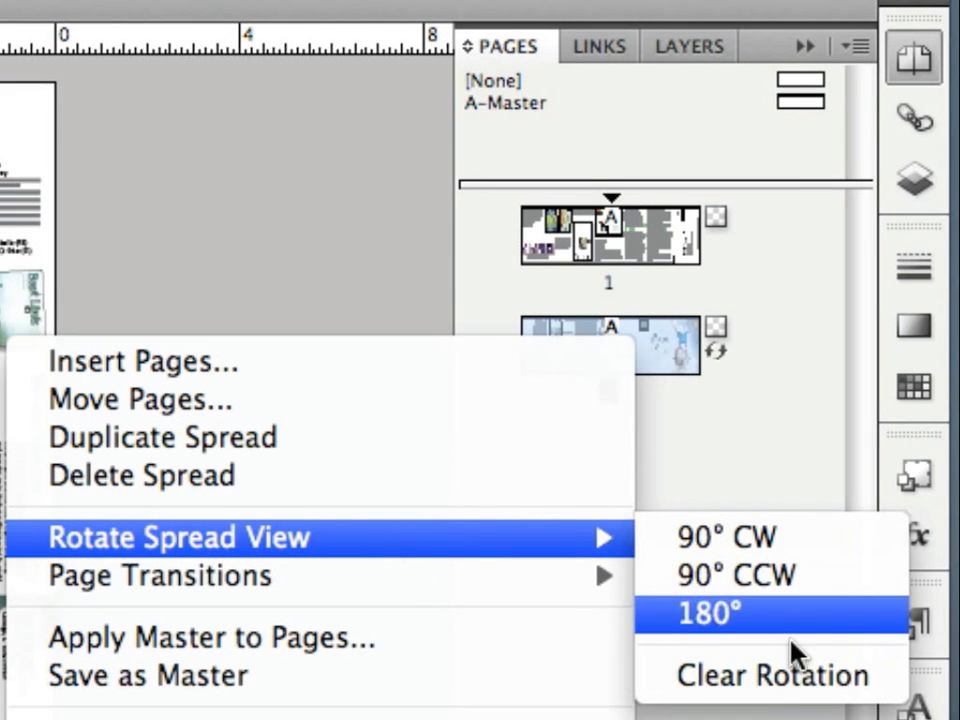
mouse_move(772, 676)
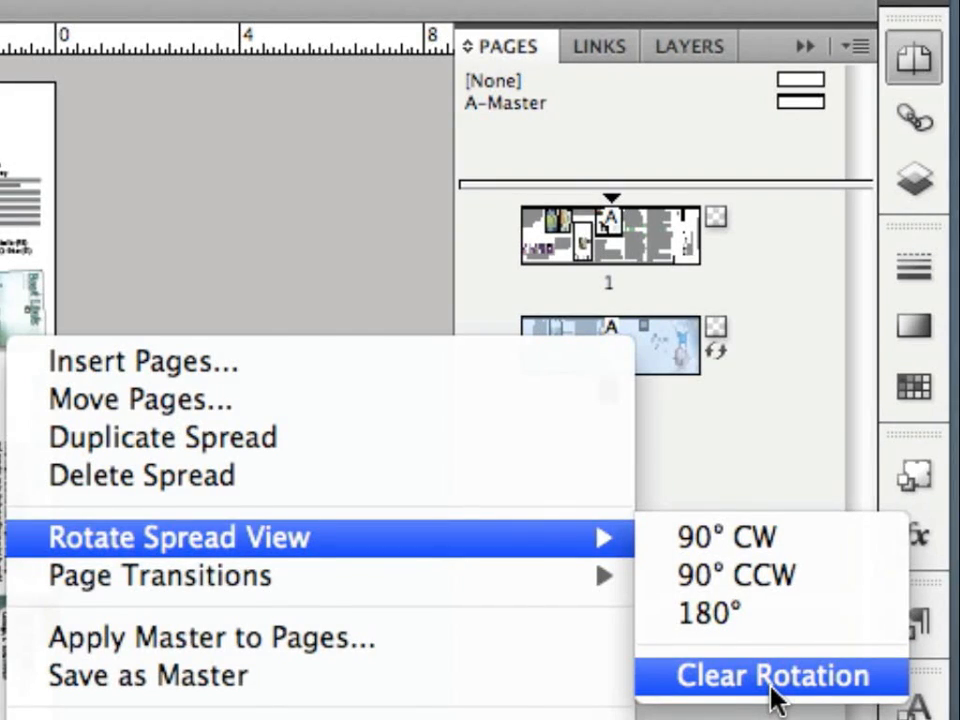
click(770, 676)
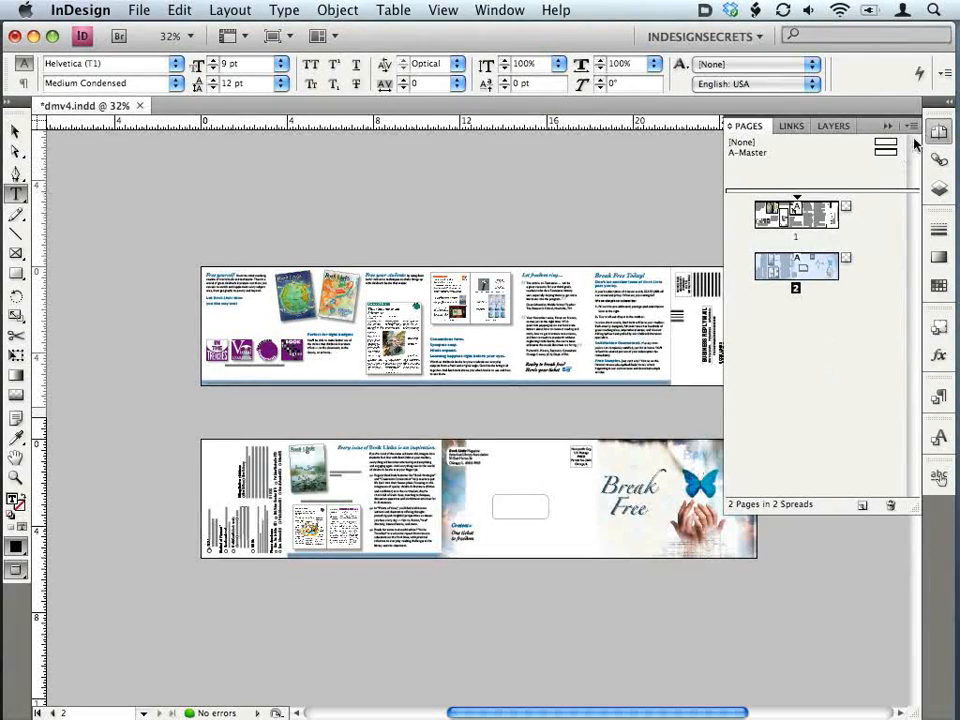
Reopen the Pages panel menu to show Rotate Spread View with Clear Rotation greyed out.
click(910, 124)
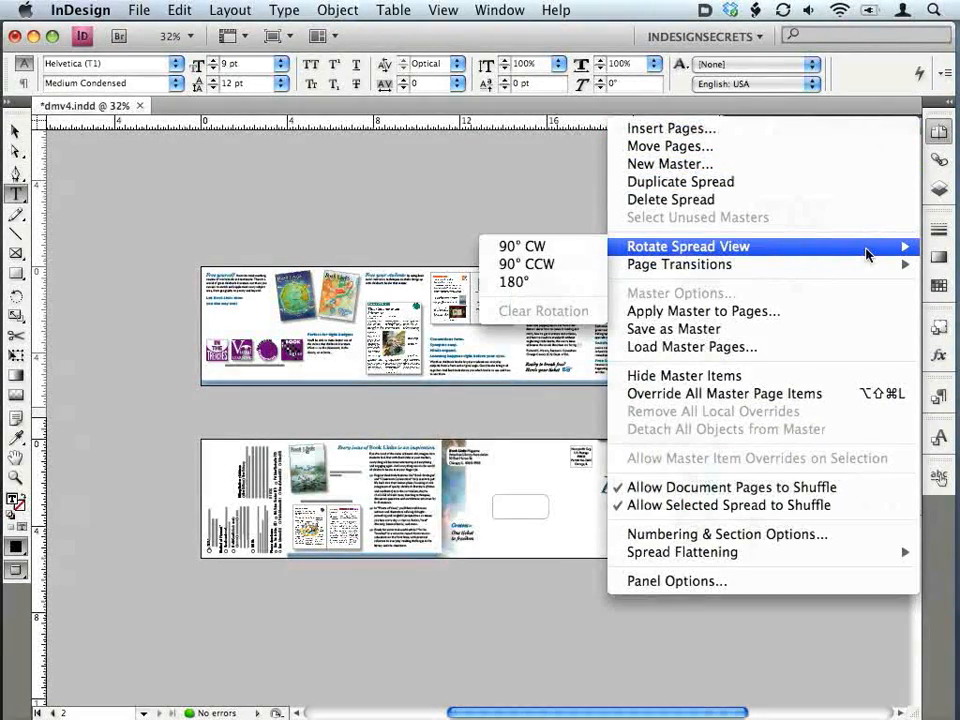
mouse_move(558, 308)
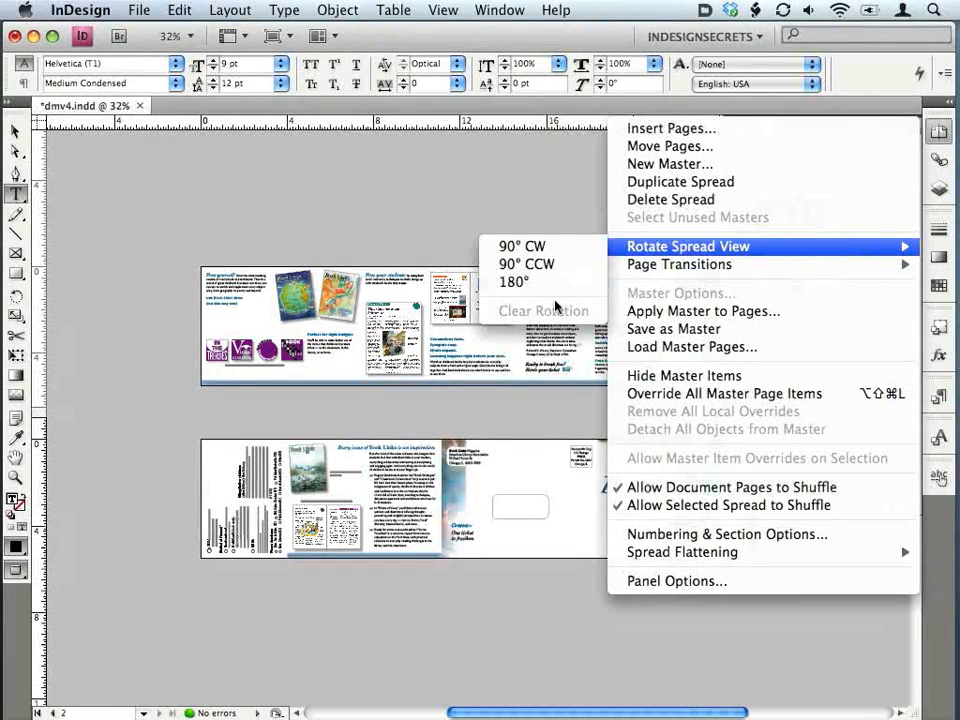